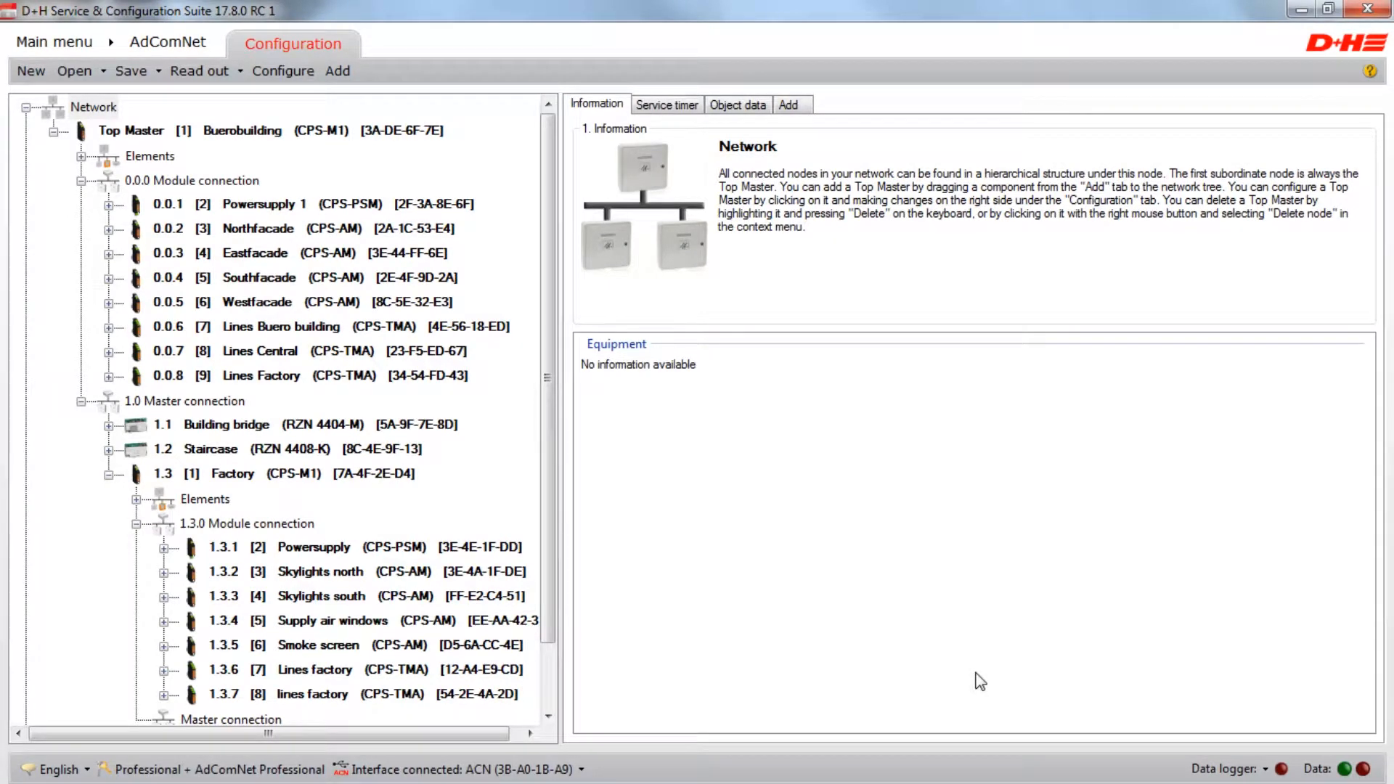
- Add a SHEV link from the Add tab's Links list, creating SHEV link 1 in the tree
{"action": "left_click", "coordinate": [785, 104]}
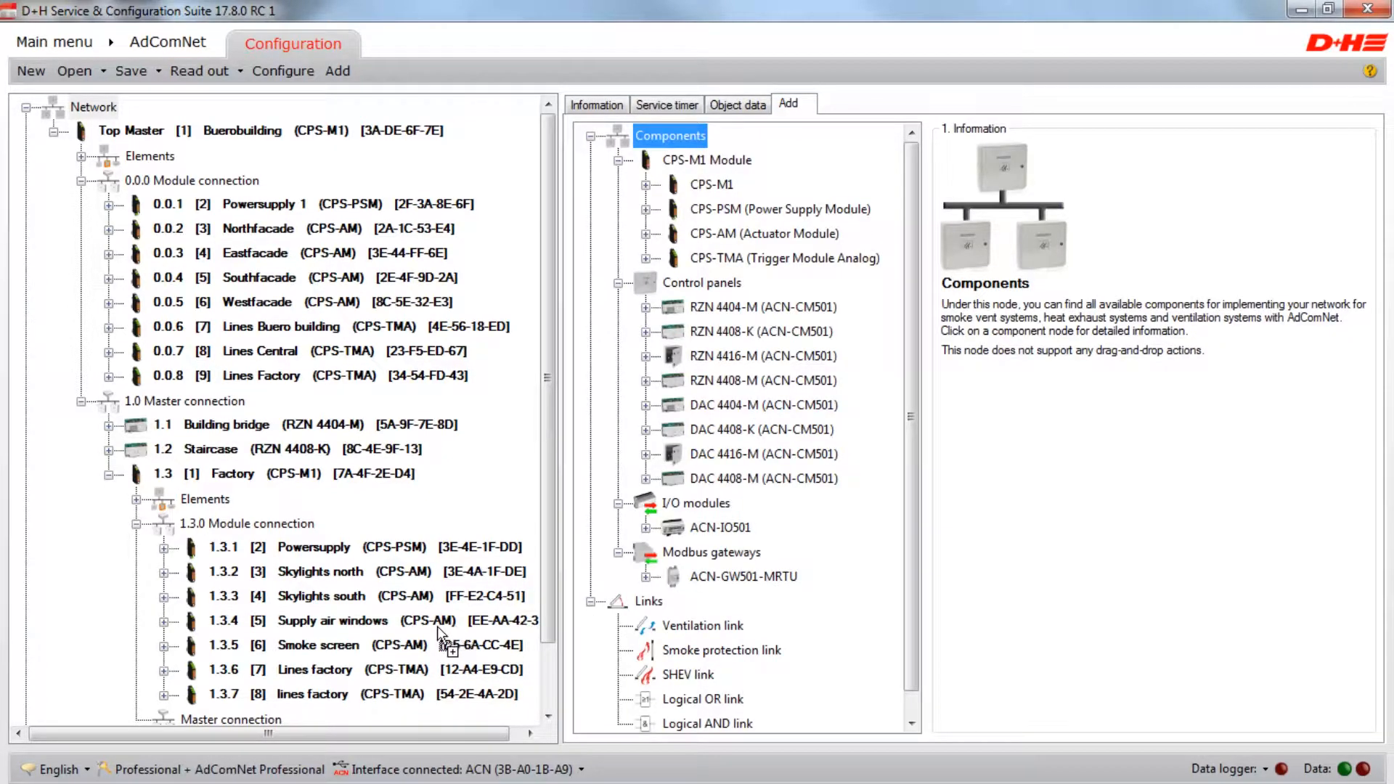
{"action": "scroll", "scroll_direction": "down", "scroll_amount": 3}
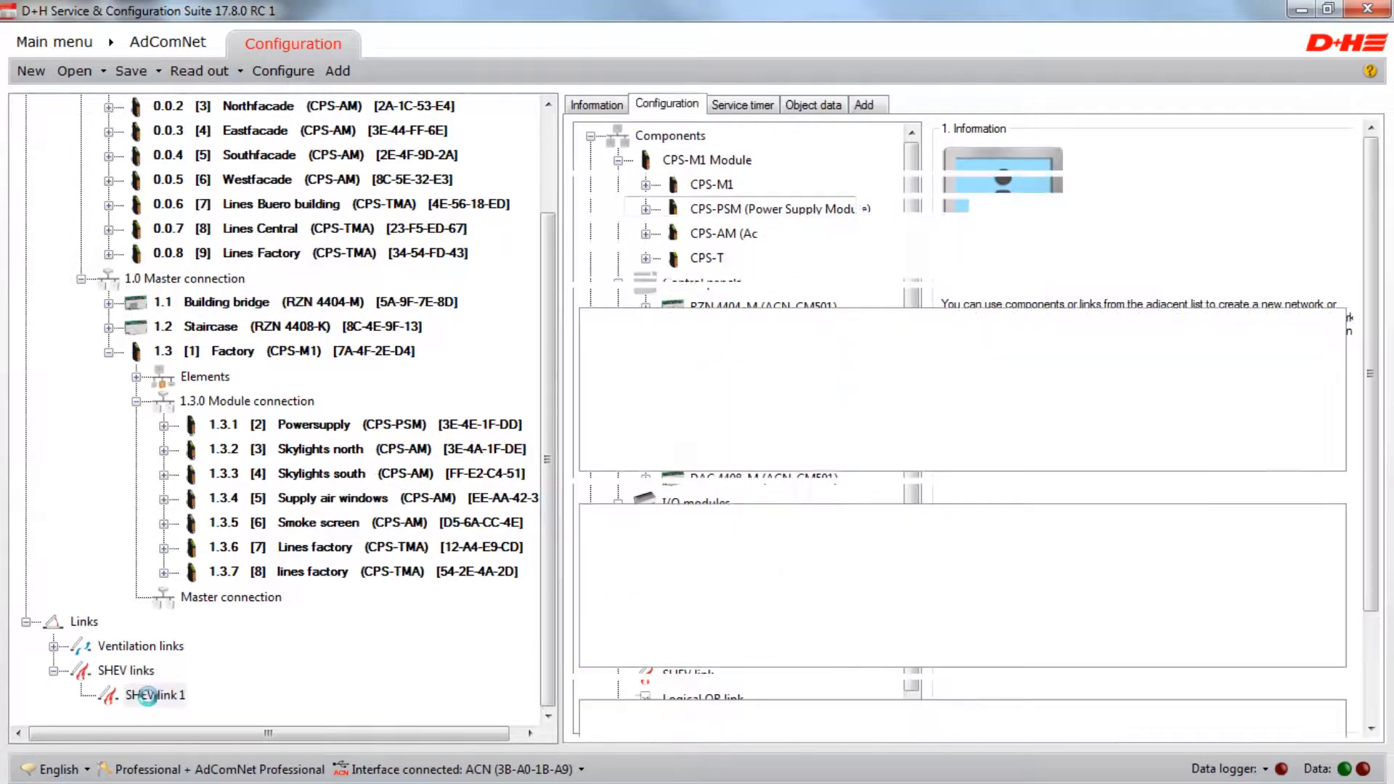
- Open SHEV link 1's settings and allocate Line 1 of the 1.3.6 Lines factory module
{"action": "left_click", "coordinate": [155, 694]}
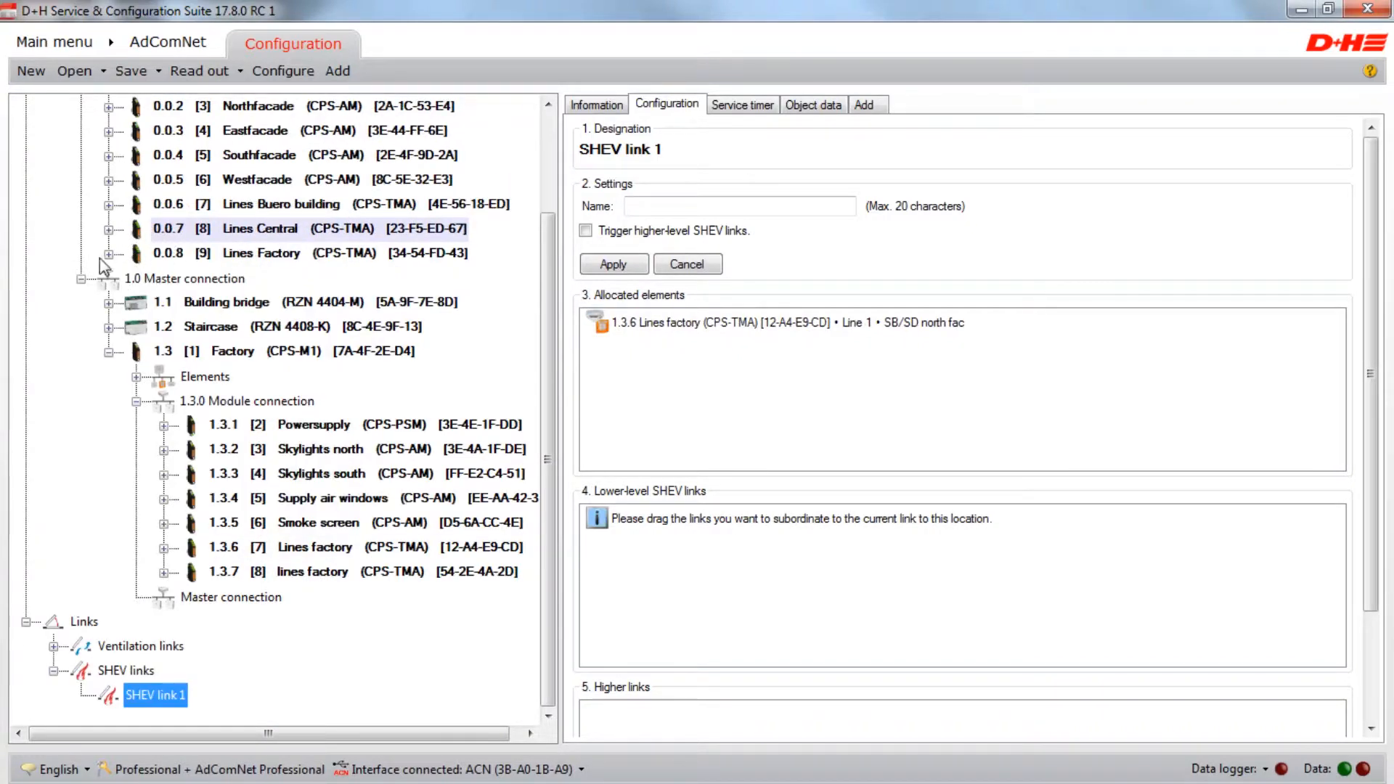
{"action": "left_click", "coordinate": [108, 254]}
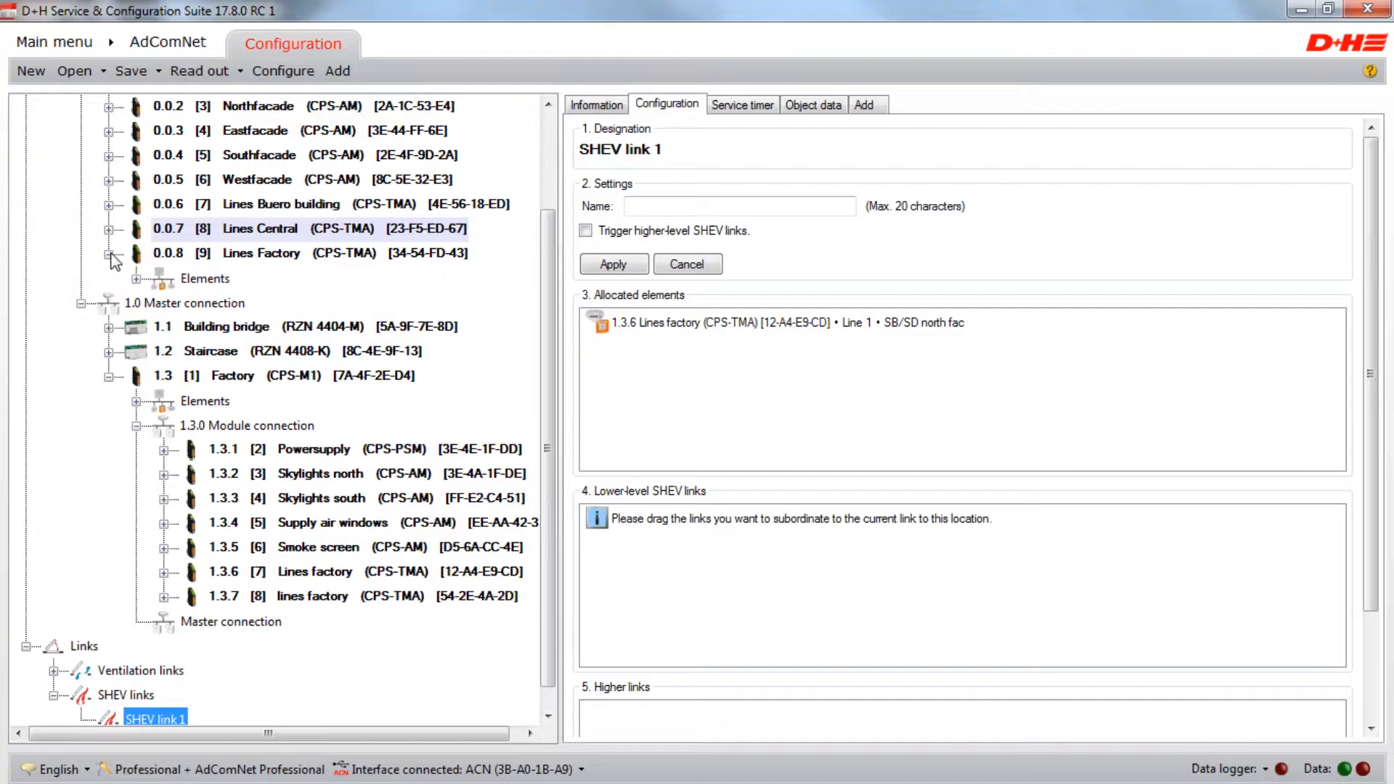
- Allocate Line 1 of 0.0.8 Lines Factory and Skylights north Groups 1 and 2 to the link
{"action": "left_click", "coordinate": [138, 278]}
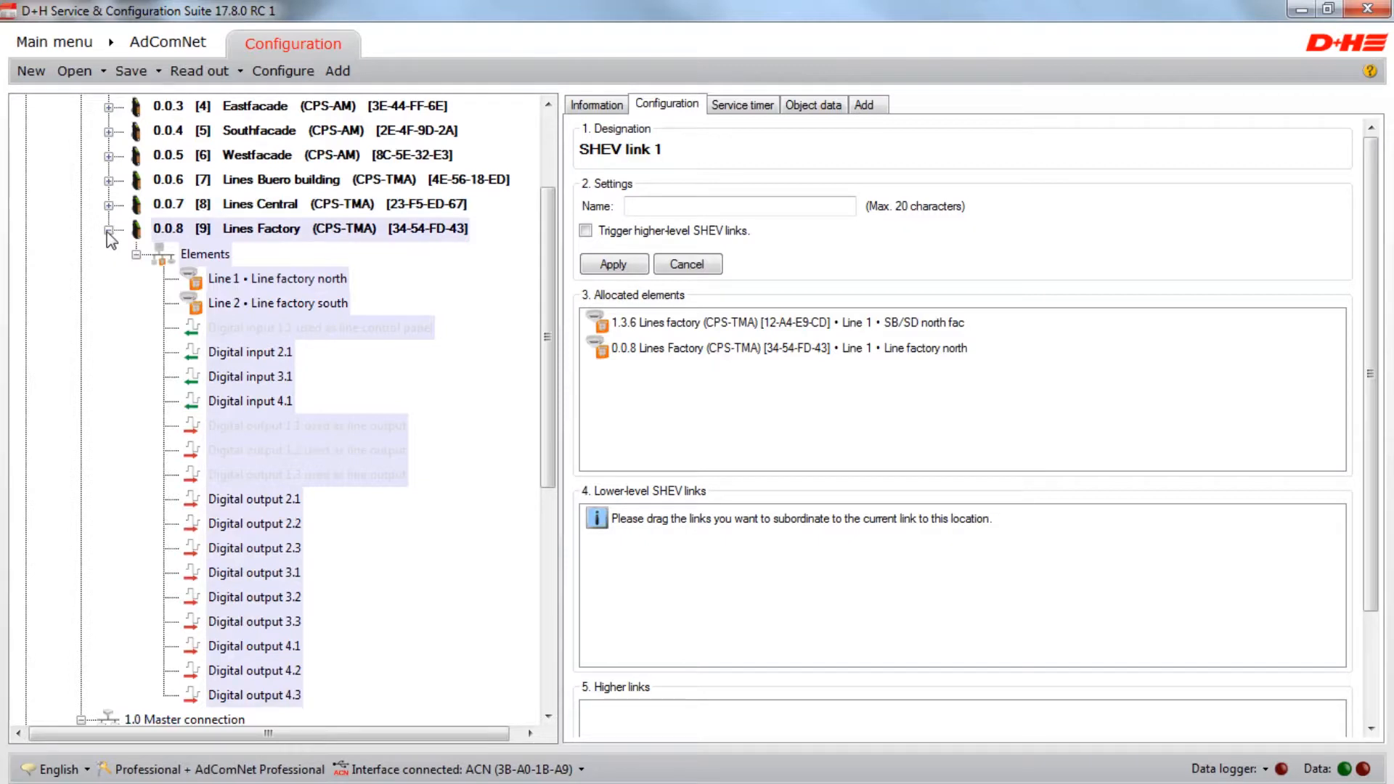
{"action": "left_click", "coordinate": [107, 236]}
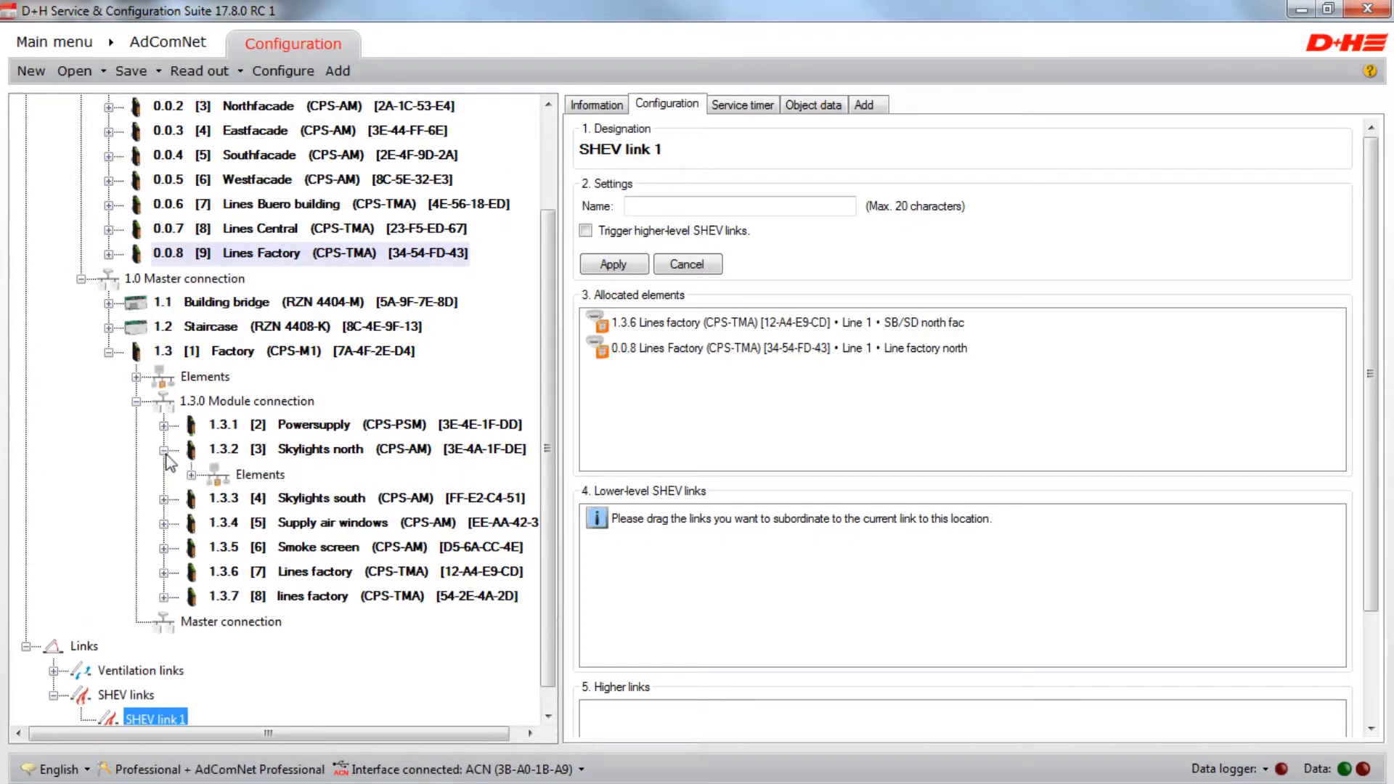
{"action": "left_click", "coordinate": [190, 462]}
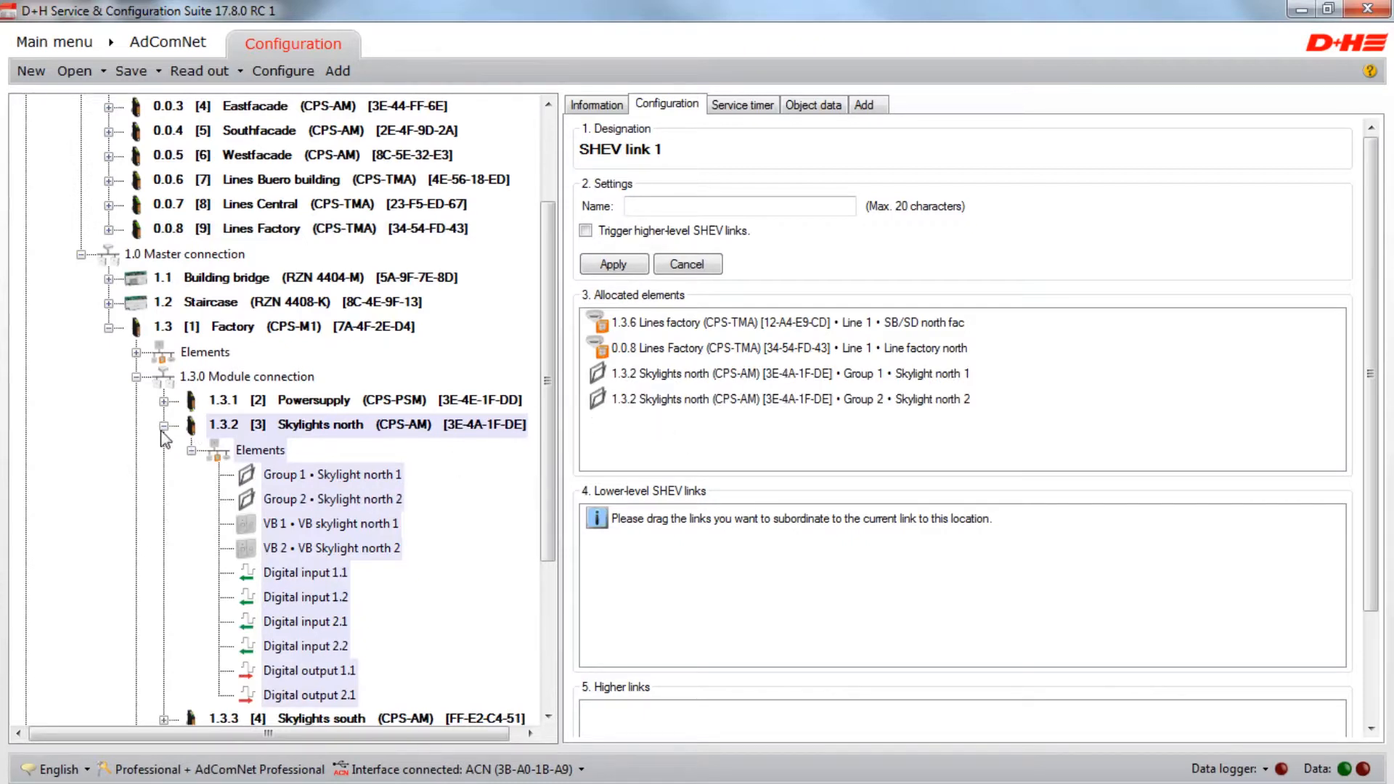
{"action": "left_click", "coordinate": [164, 424]}
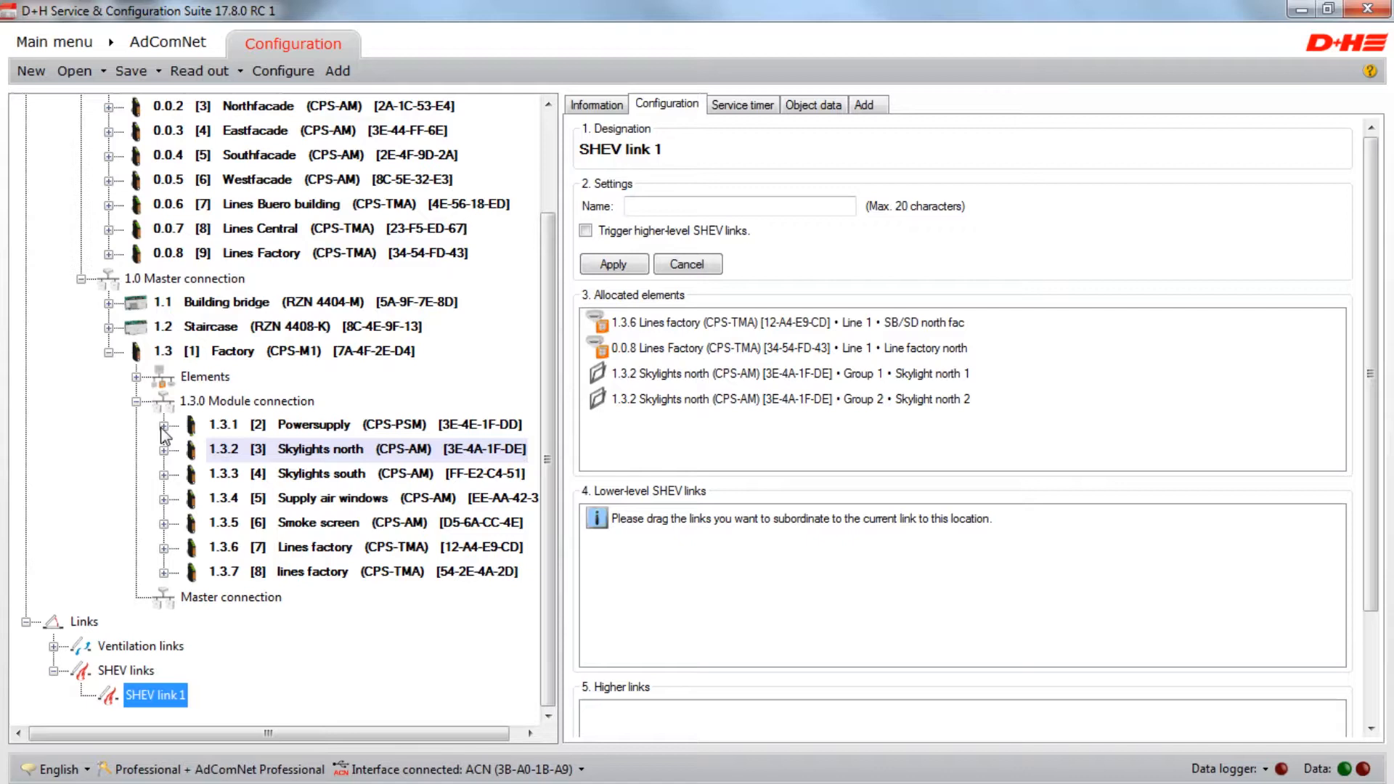
{"action": "left_click", "coordinate": [737, 206]}
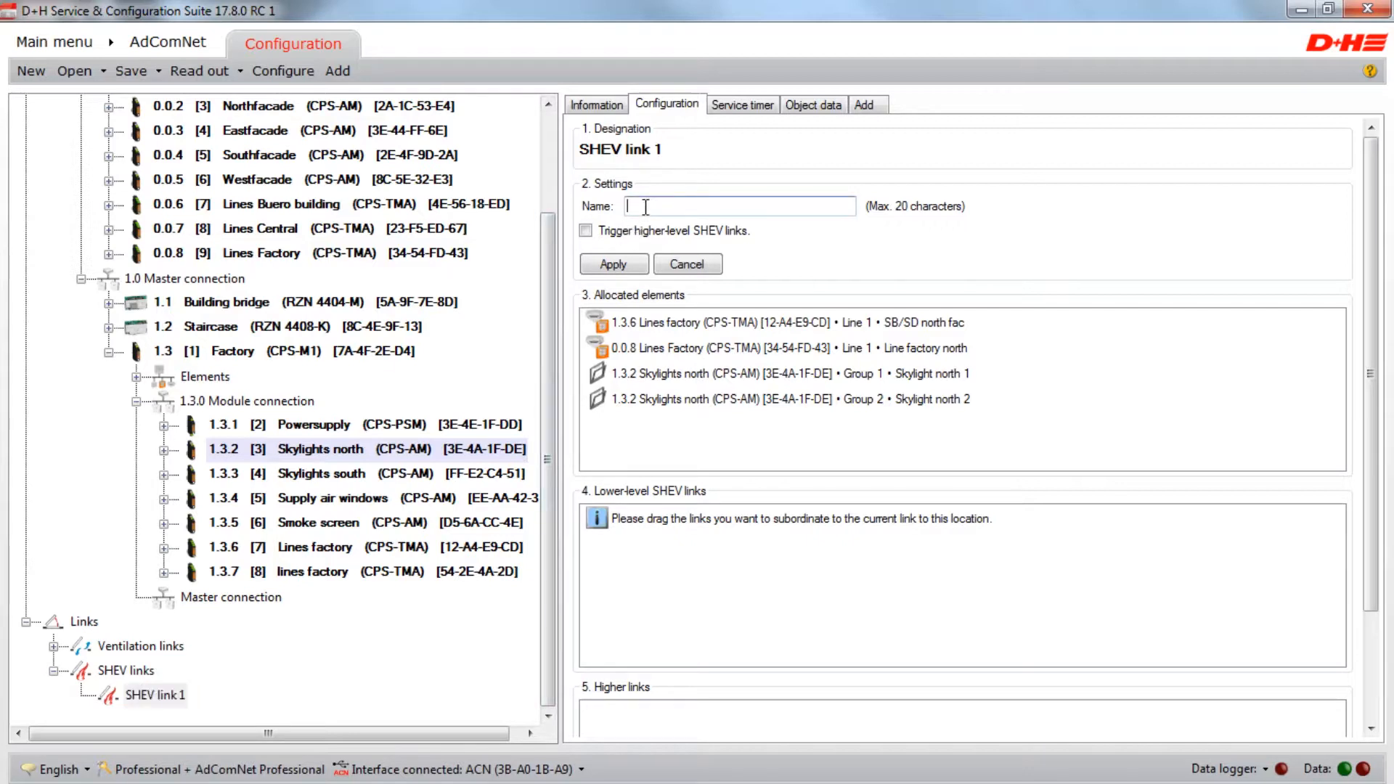
- Enter 'Factory north' as the link name and apply it
{"action": "type", "text": "Facto"}
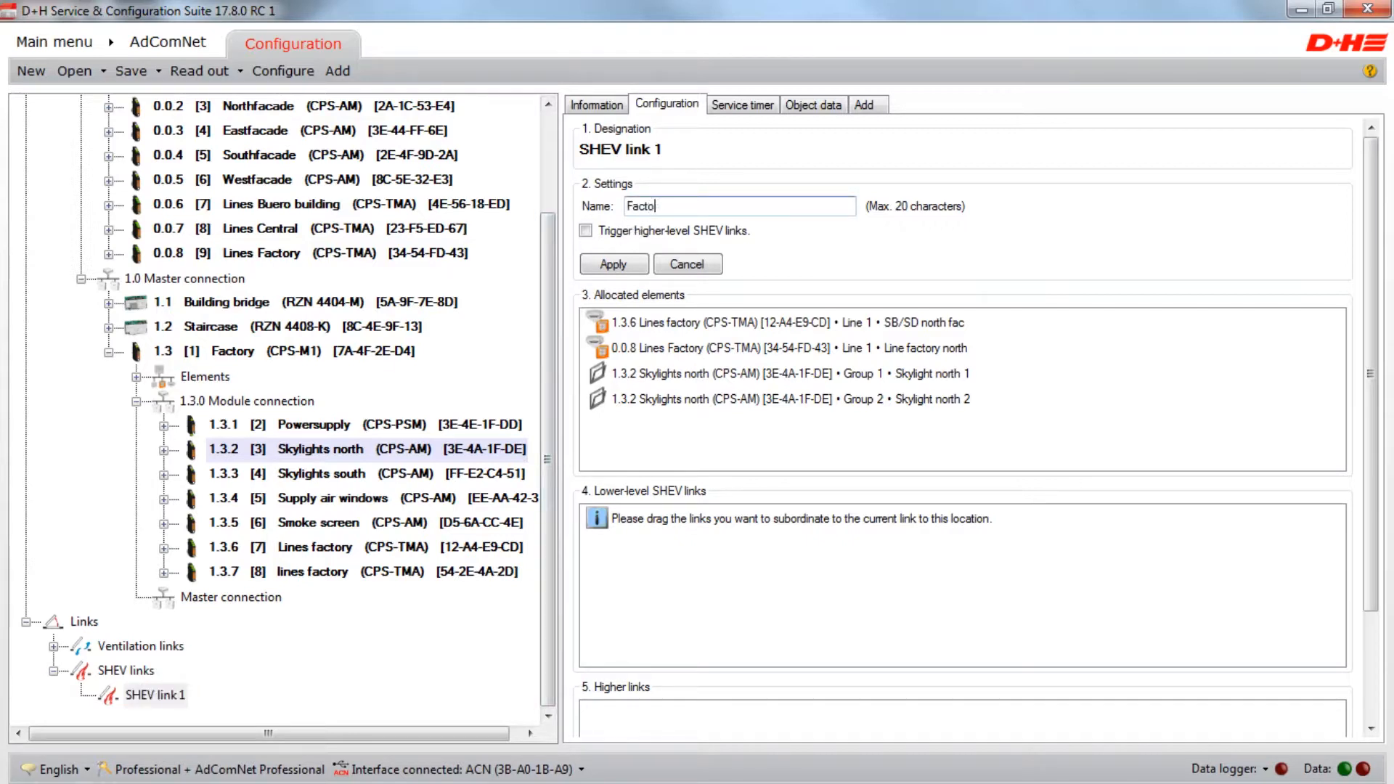
{"action": "type", "text": "ry no"}
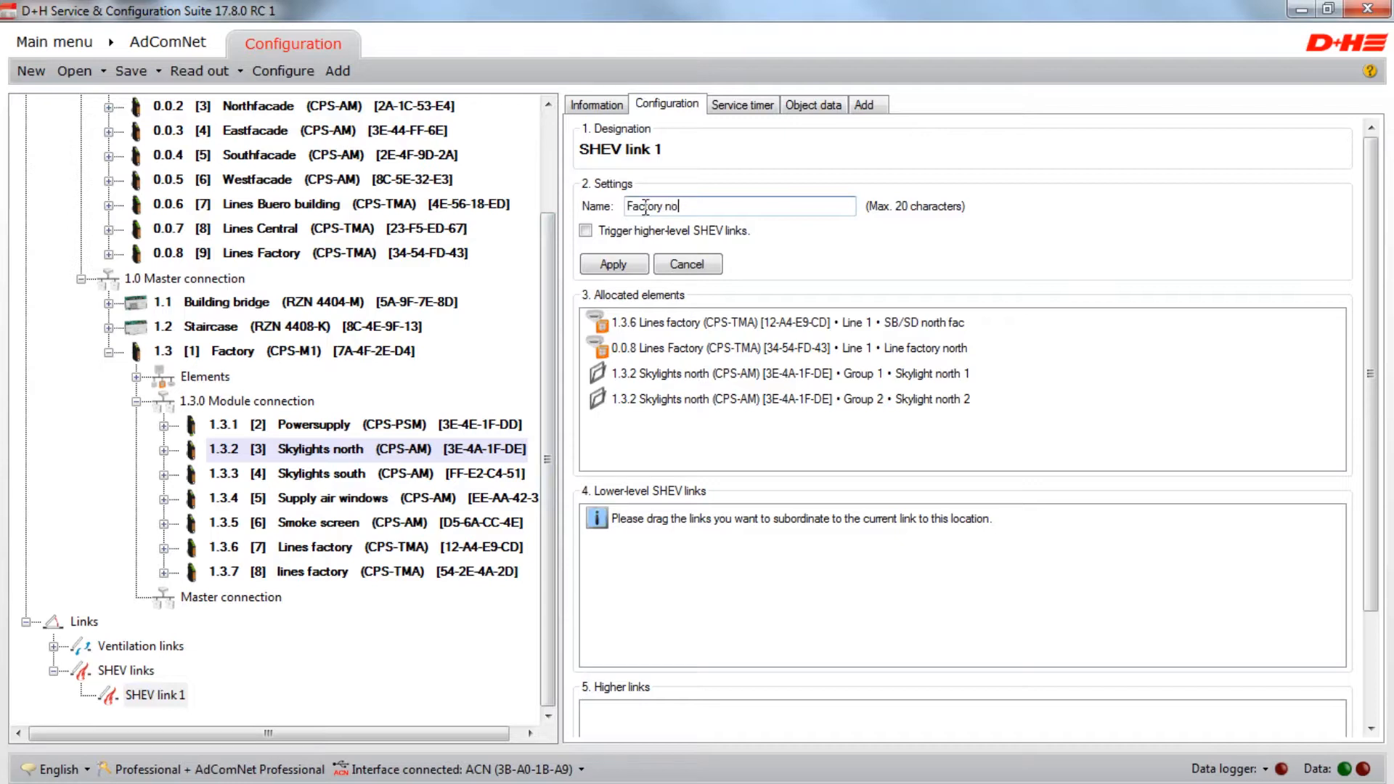
{"action": "type", "text": "rth"}
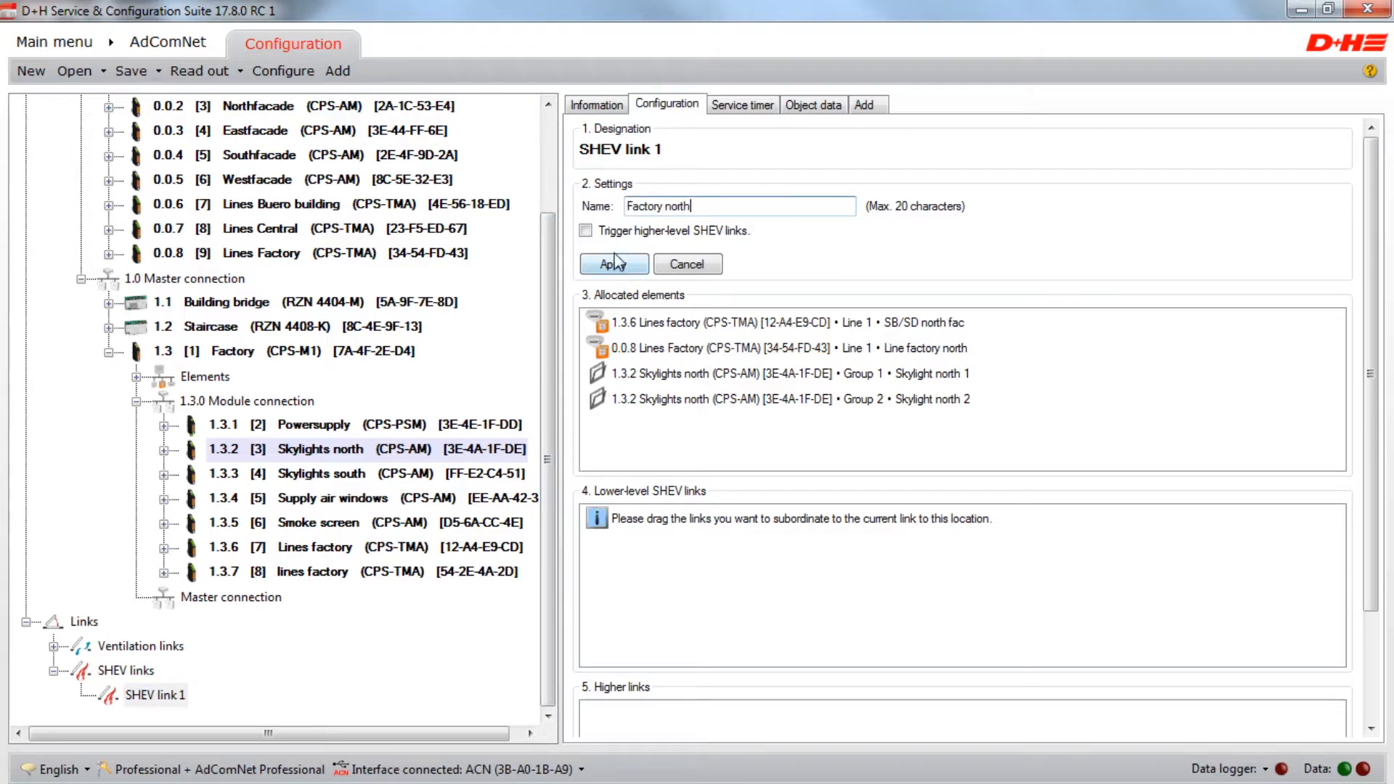
{"action": "left_click", "coordinate": [612, 264]}
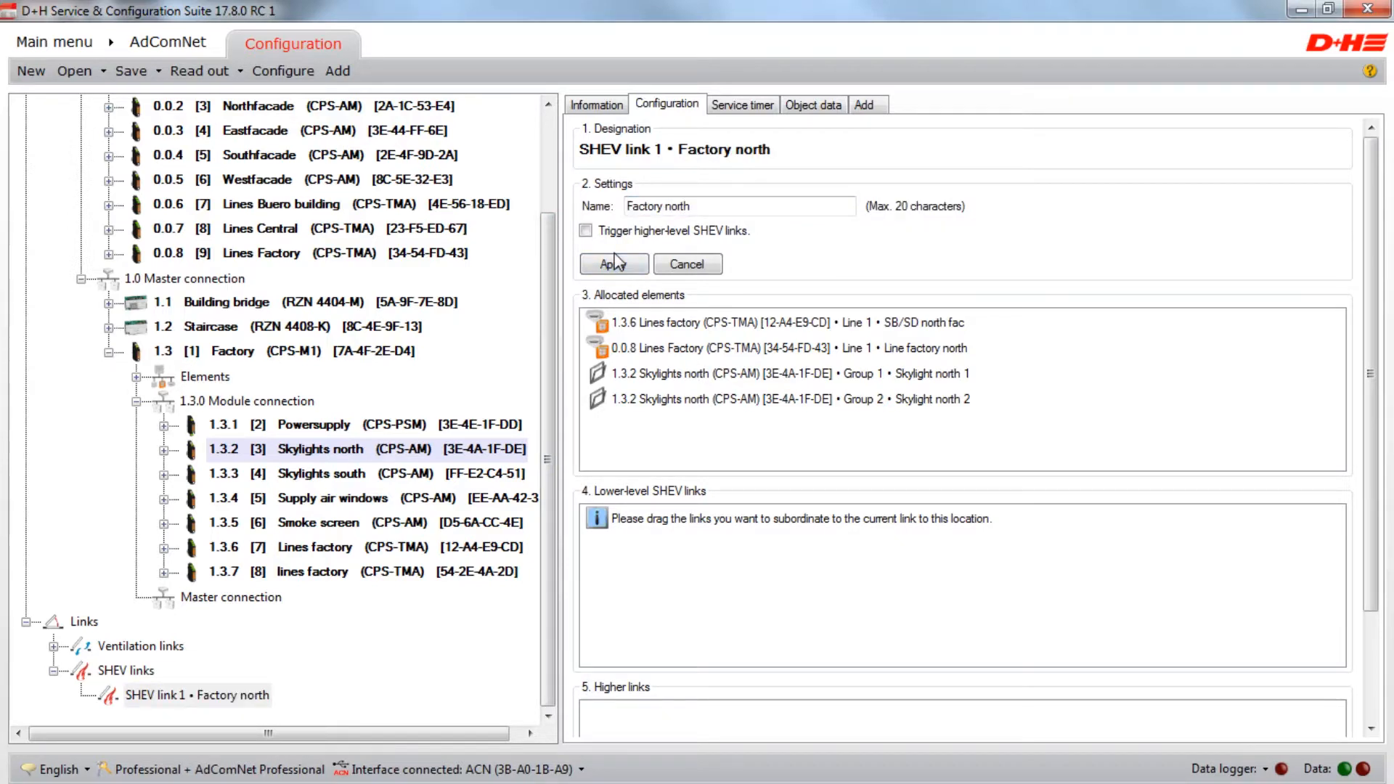
{"action": "mouse_move", "coordinate": [848, 264]}
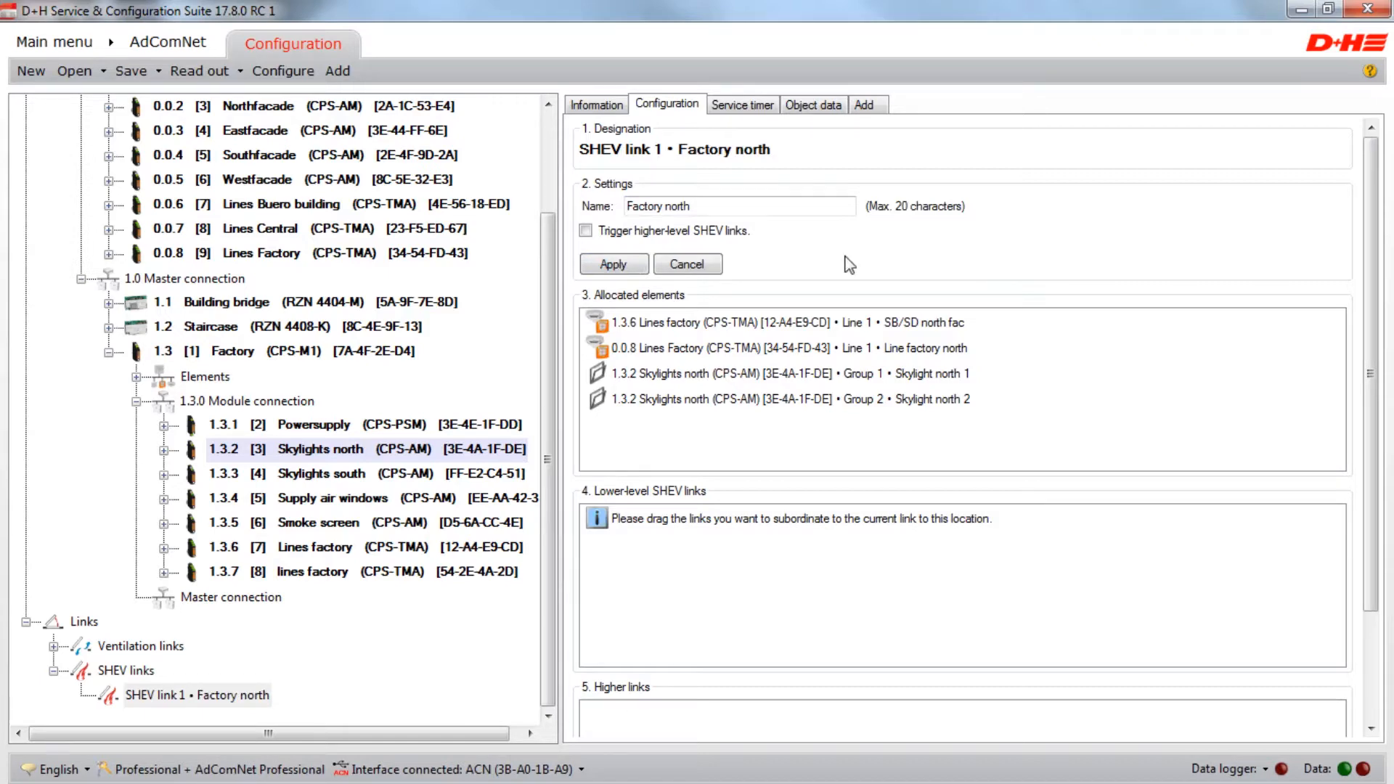